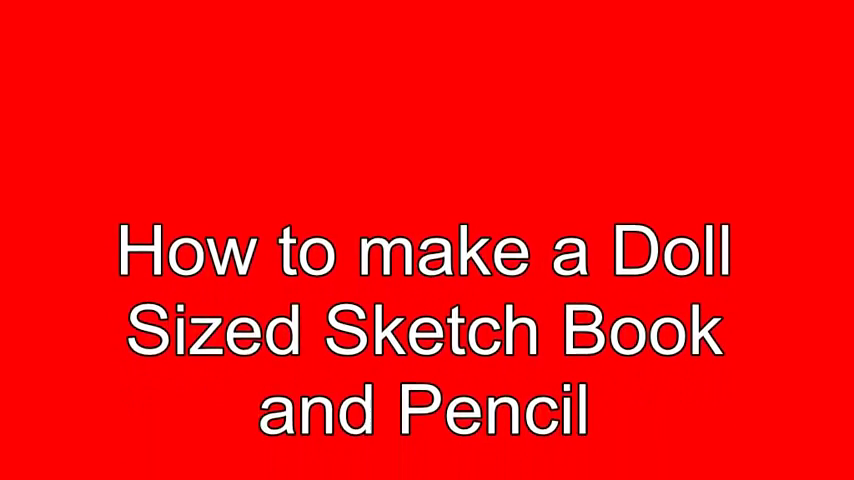
{"action": "scroll", "scroll_direction": "down", "scroll_amount": 3}
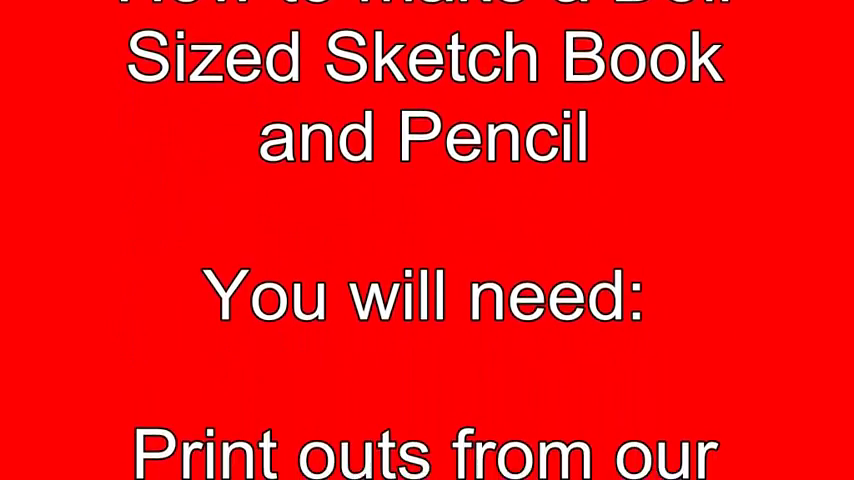
{"action": "scroll", "scroll_direction": "down", "scroll_amount": 3}
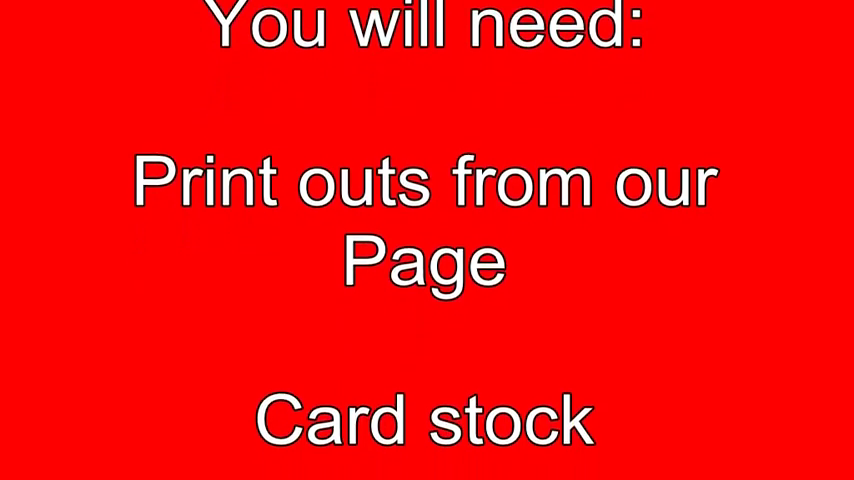
{"action": "scroll", "scroll_direction": "down", "scroll_amount": 3}
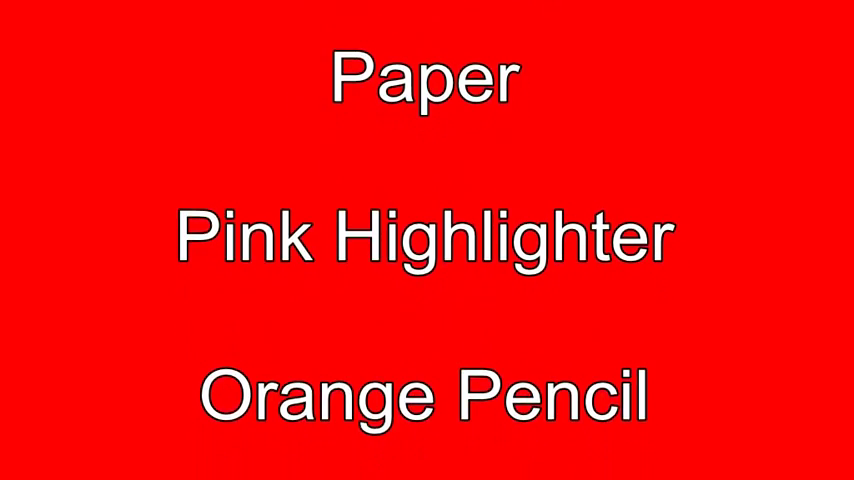
{"action": "scroll", "scroll_direction": "down", "scroll_amount": 3}
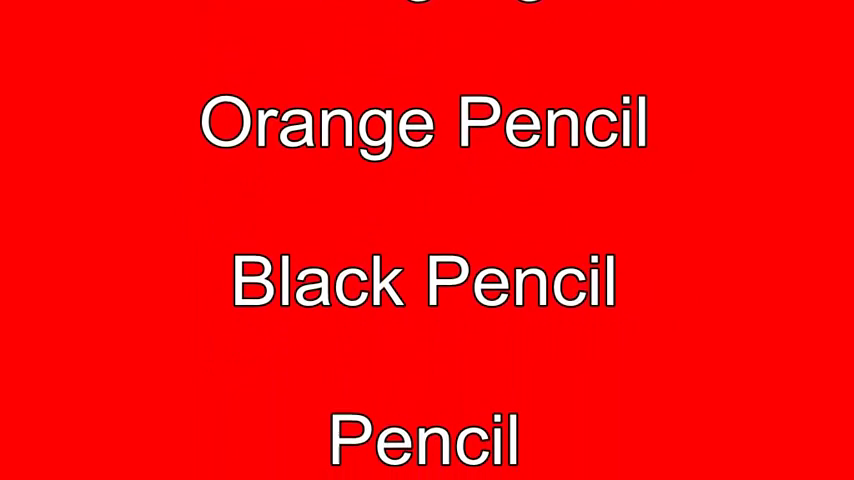
{"action": "scroll", "scroll_direction": "down", "scroll_amount": 3}
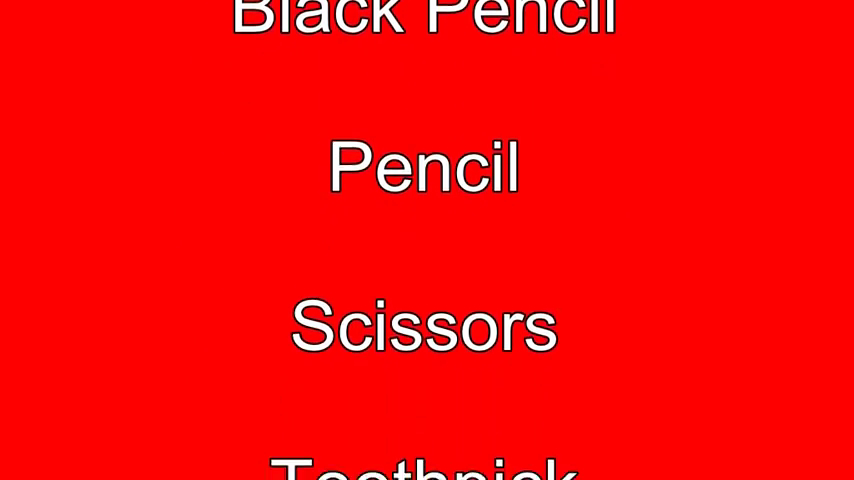